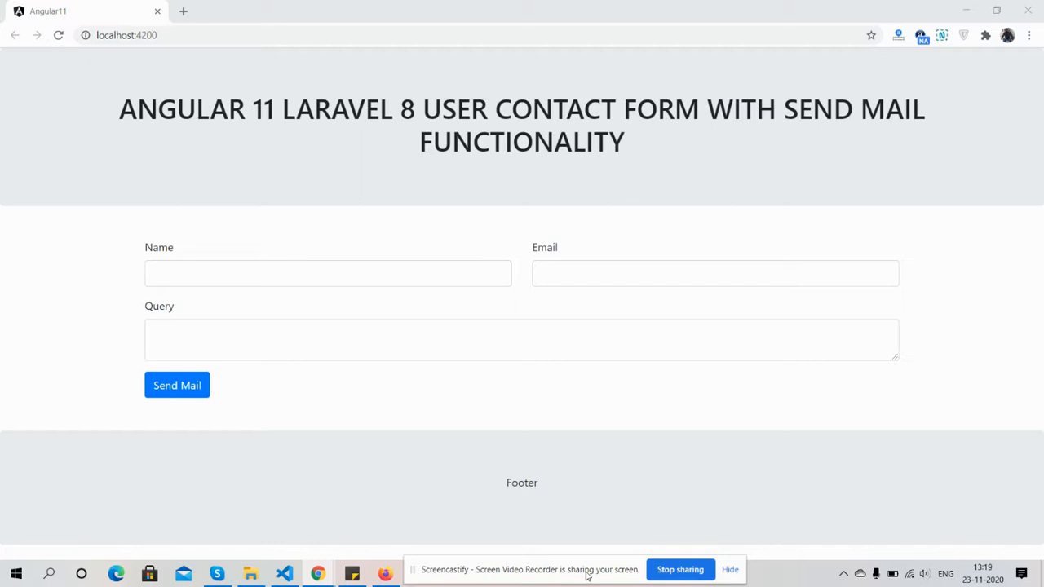
pyautogui.moveTo(443, 526)
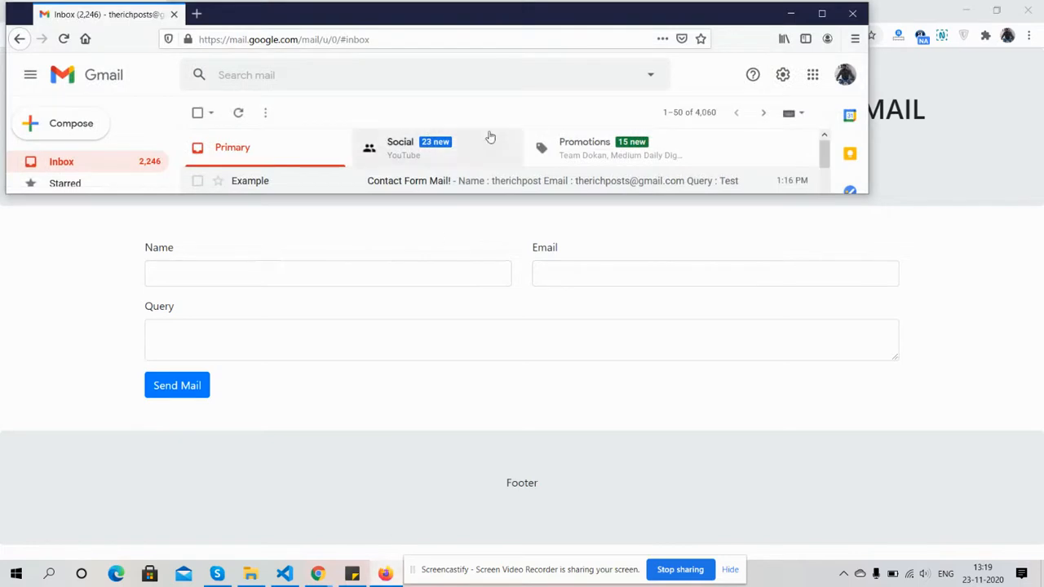
pyautogui.moveTo(411, 115)
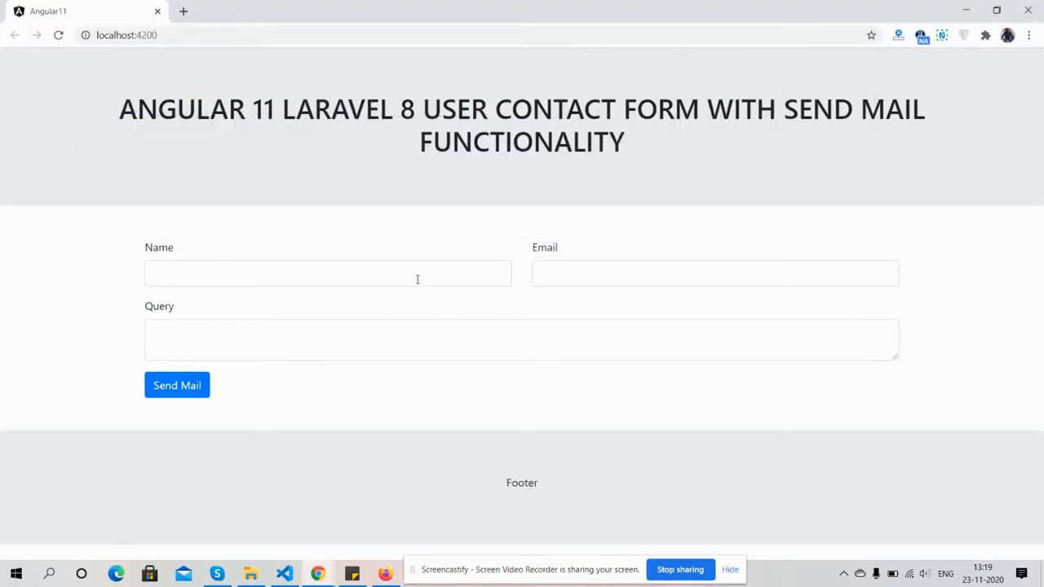
pyautogui.moveTo(49, 336)
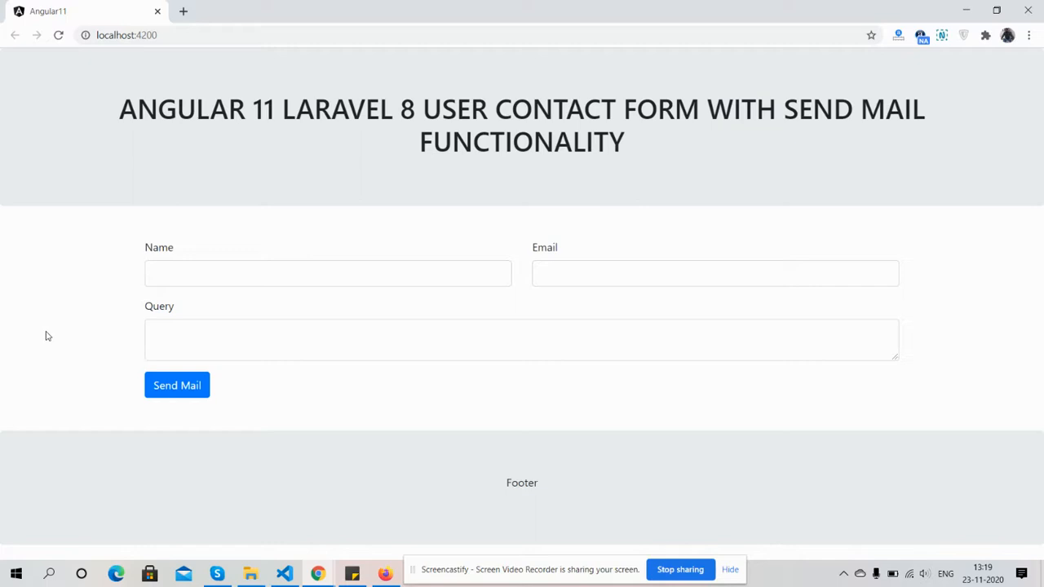
# Submit the empty form so Name, Email and Query show required warnings, then focus Name.
pyautogui.click(176, 384)
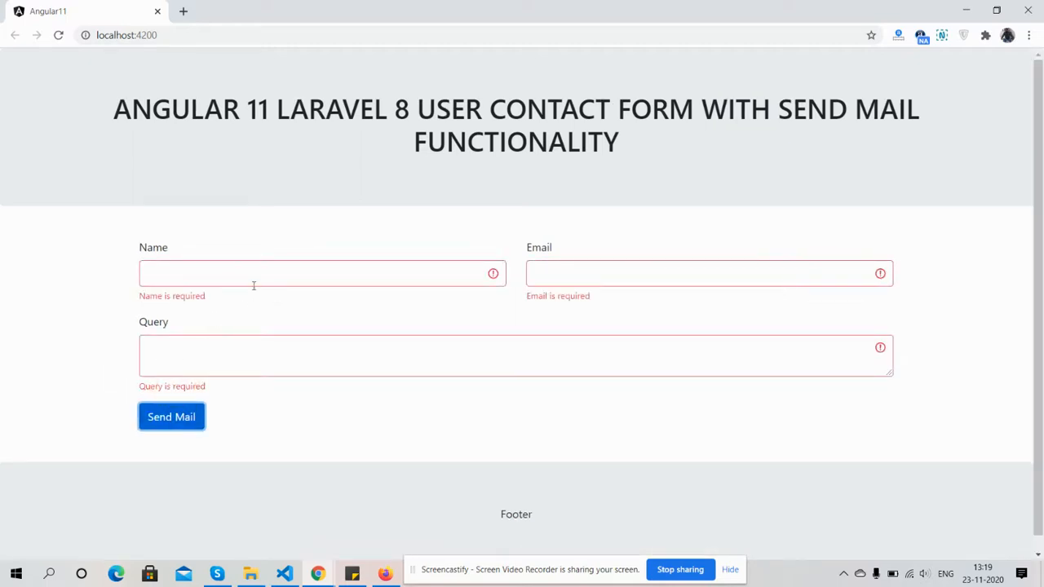
pyautogui.click(318, 274)
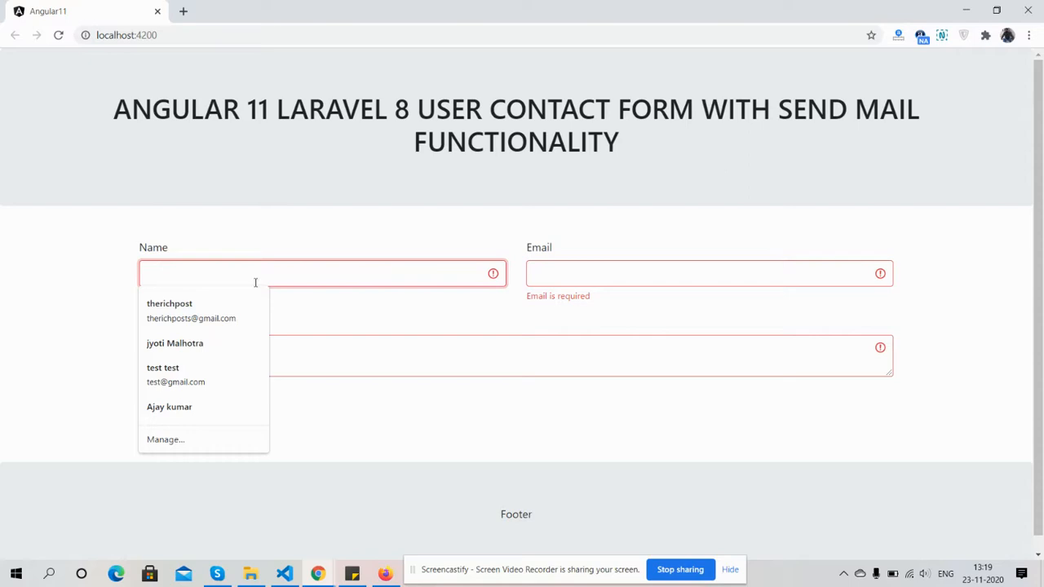
# Enter the name 'Ajay' and fill Email with the saved autofill address.
pyautogui.write('Ajay')
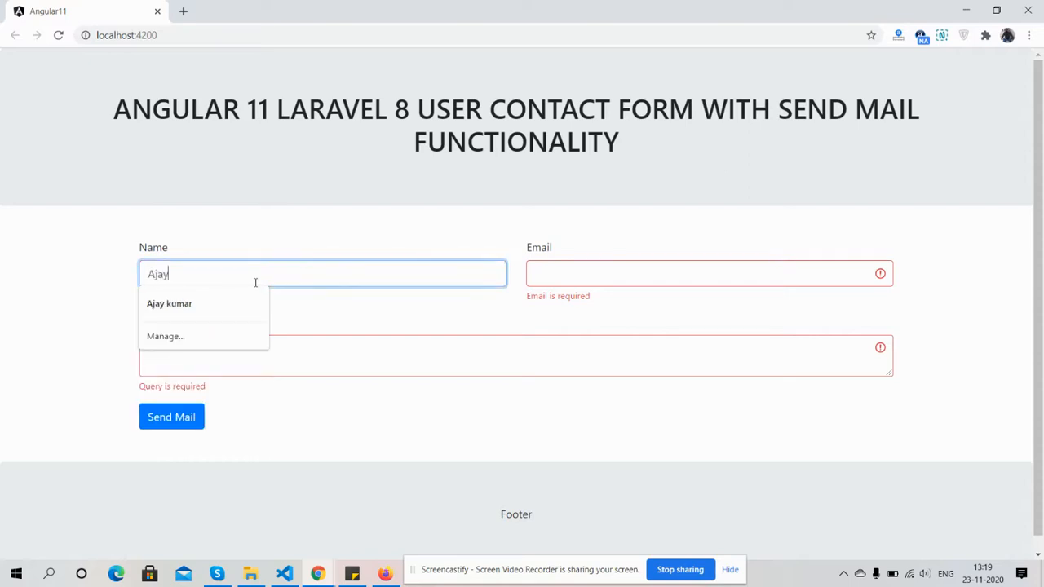
pyautogui.click(708, 274)
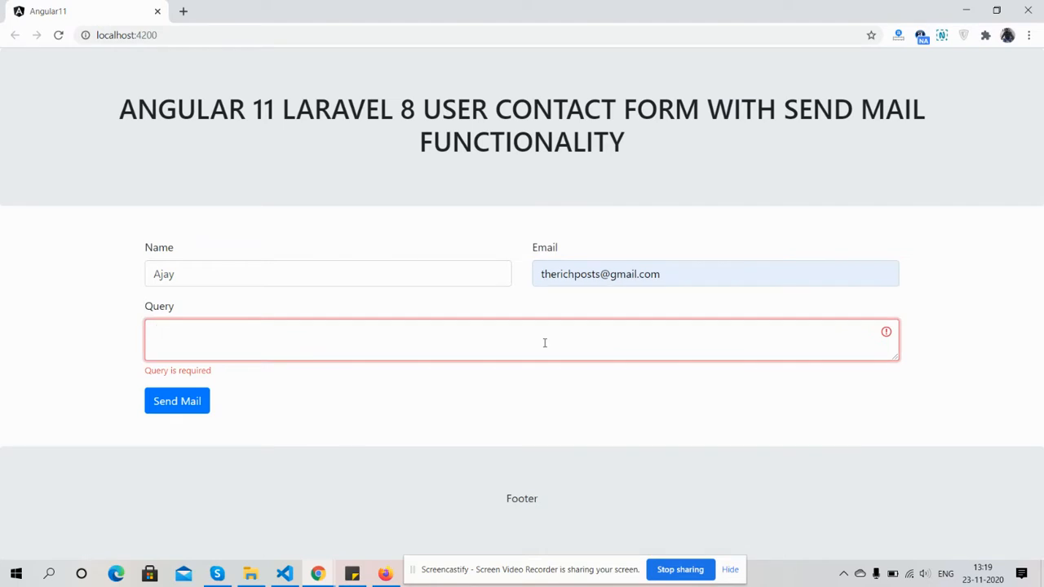
# Enter the query 'This is my test query.' in the Query field.
pyautogui.write('This')
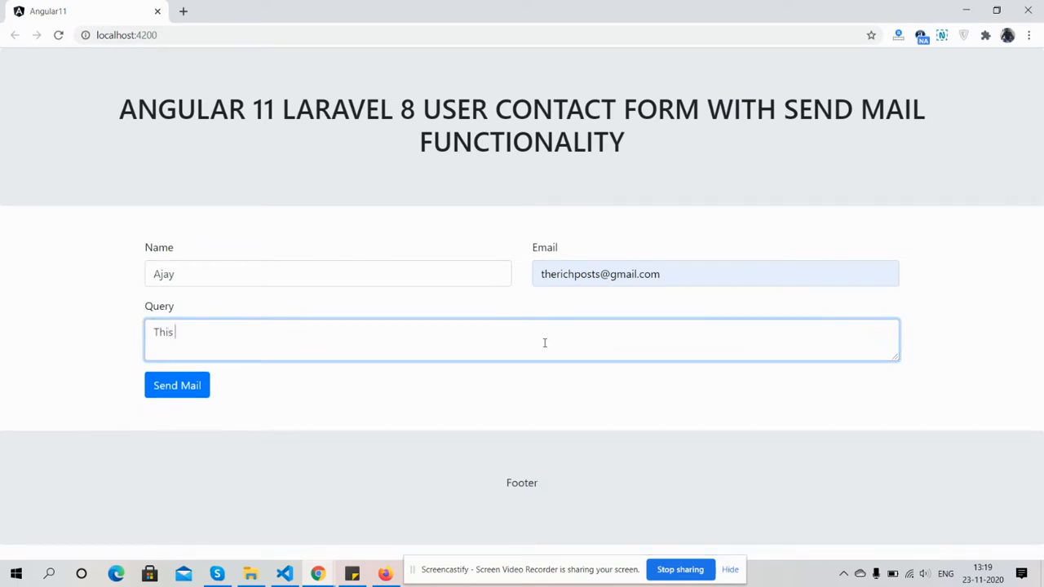
pyautogui.write('is my')
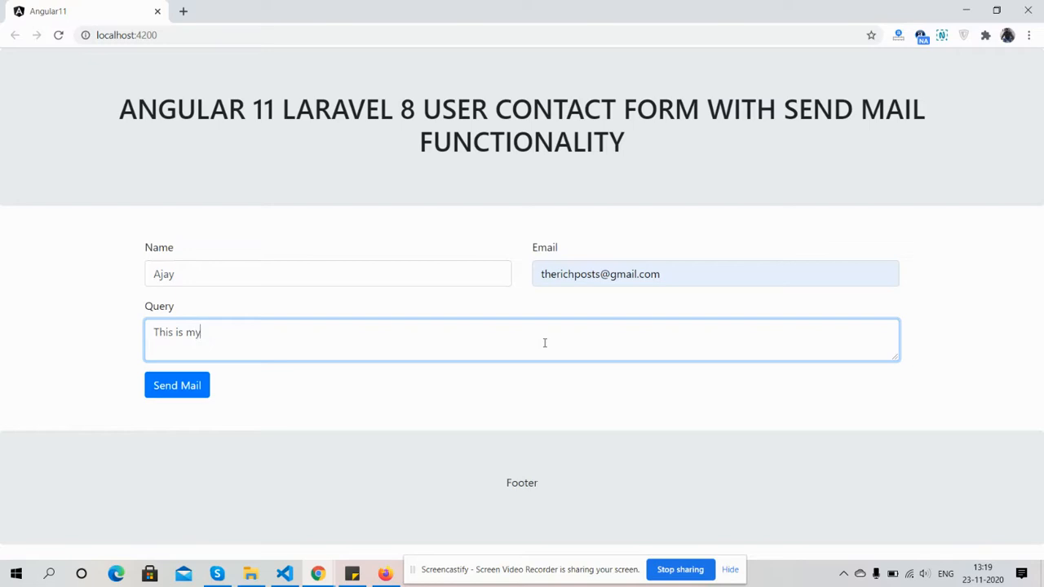
pyautogui.write('test qu')
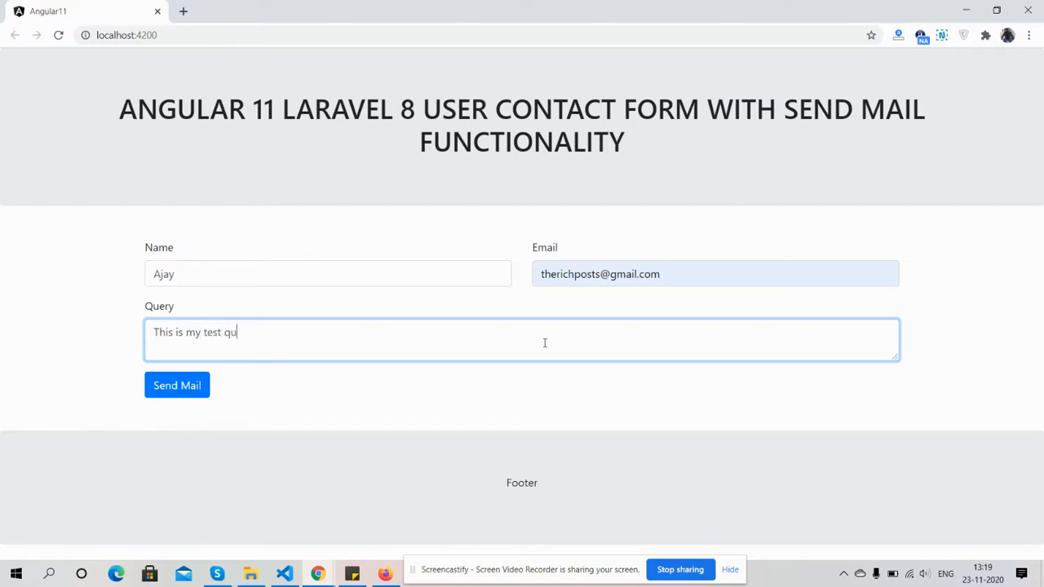
pyautogui.write('ery.')
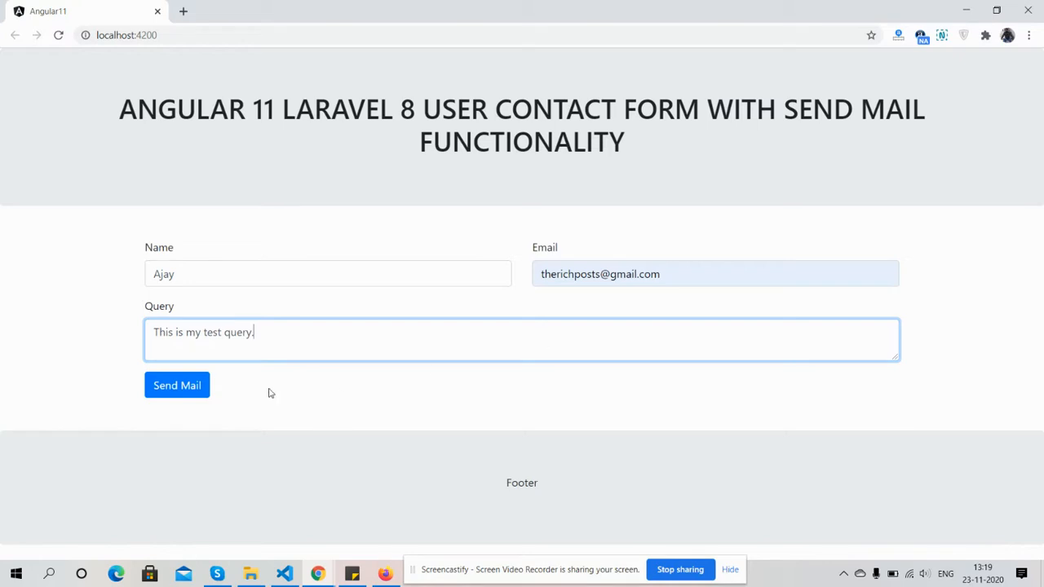
pyautogui.click(176, 384)
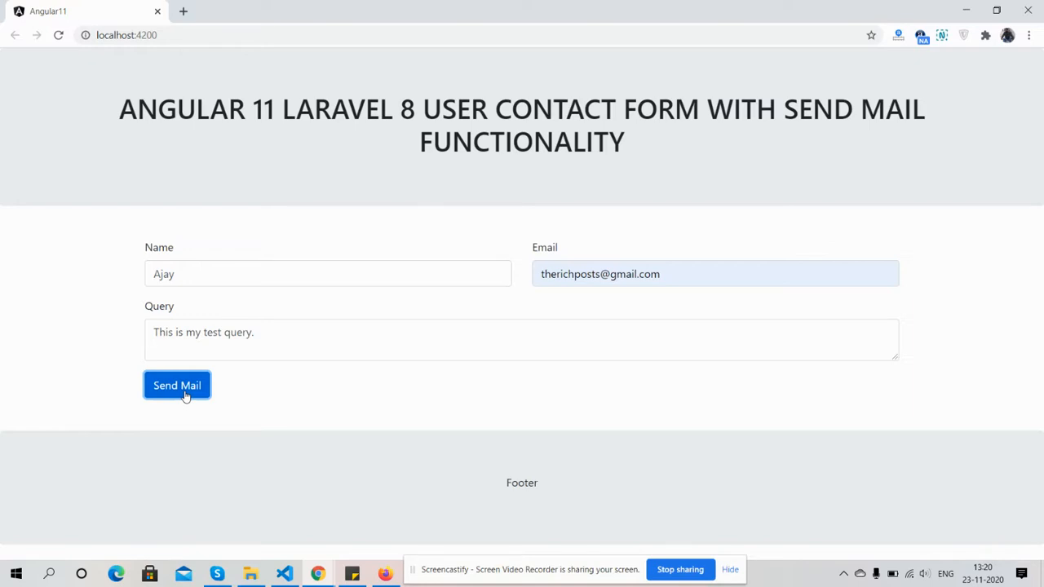
# Send the completed form and dismiss the 'Mail has been send successfully' popup.
pyautogui.click(176, 385)
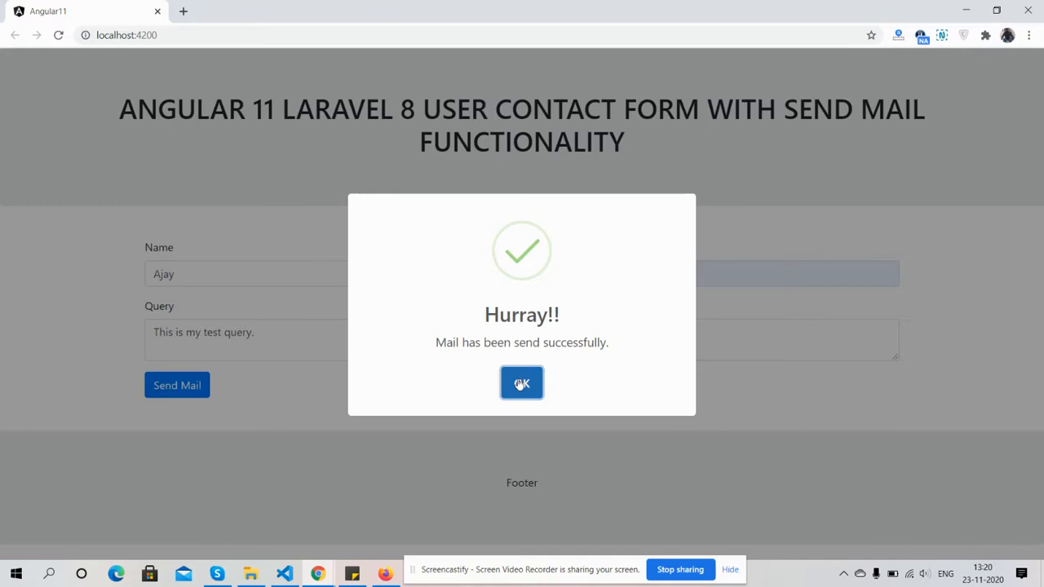
pyautogui.click(522, 383)
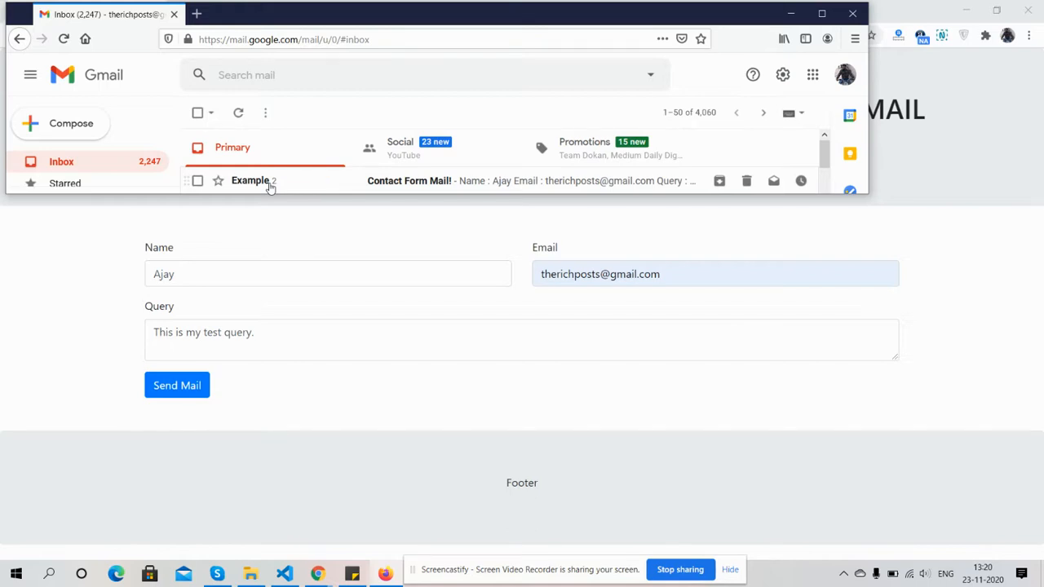
# Open the newest Contact Form Mail! message from the Gmail Primary inbox.
pyautogui.click(408, 179)
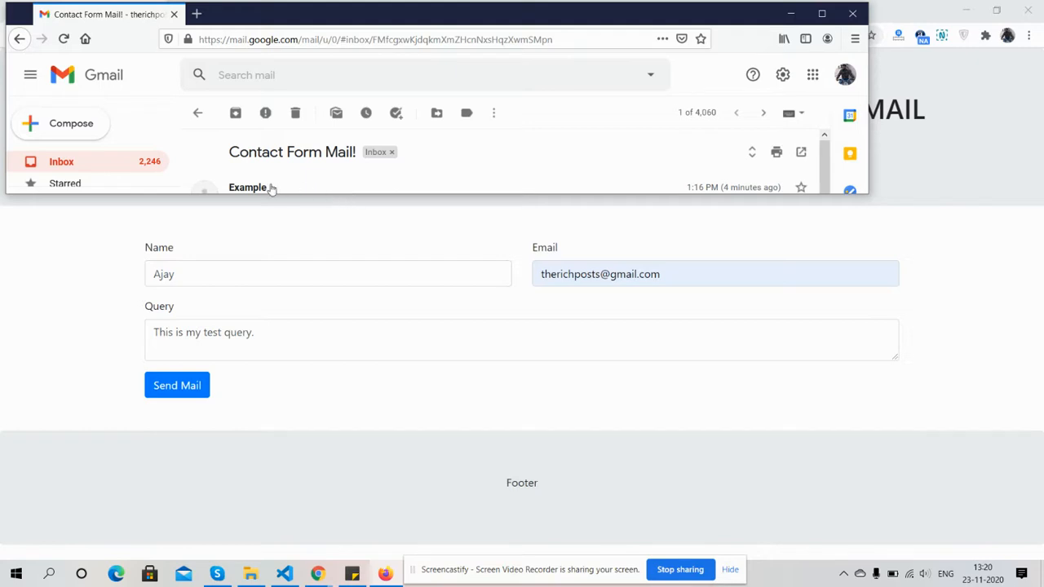
pyautogui.moveTo(228, 199)
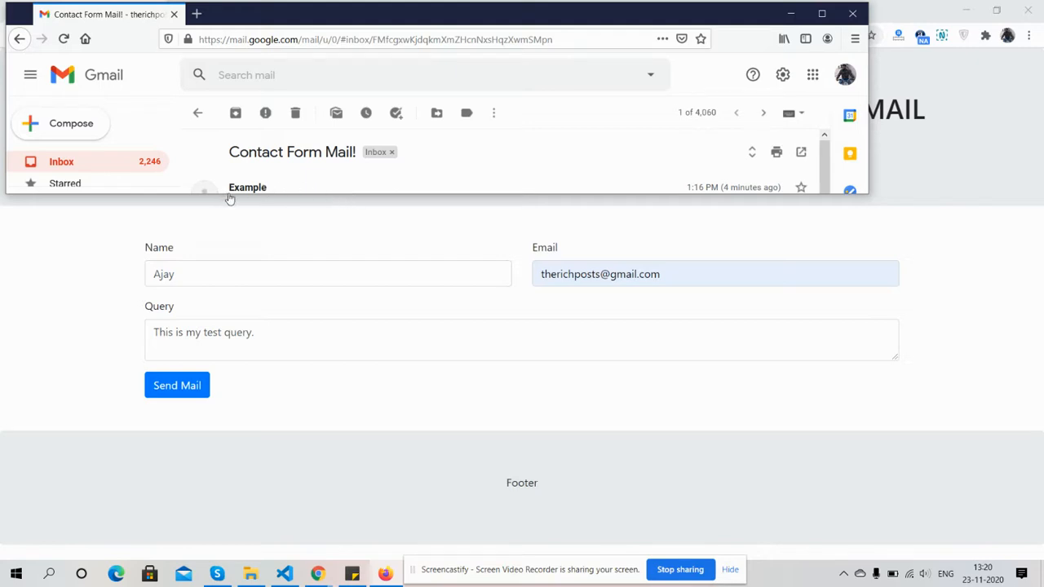
pyautogui.moveTo(616, 167)
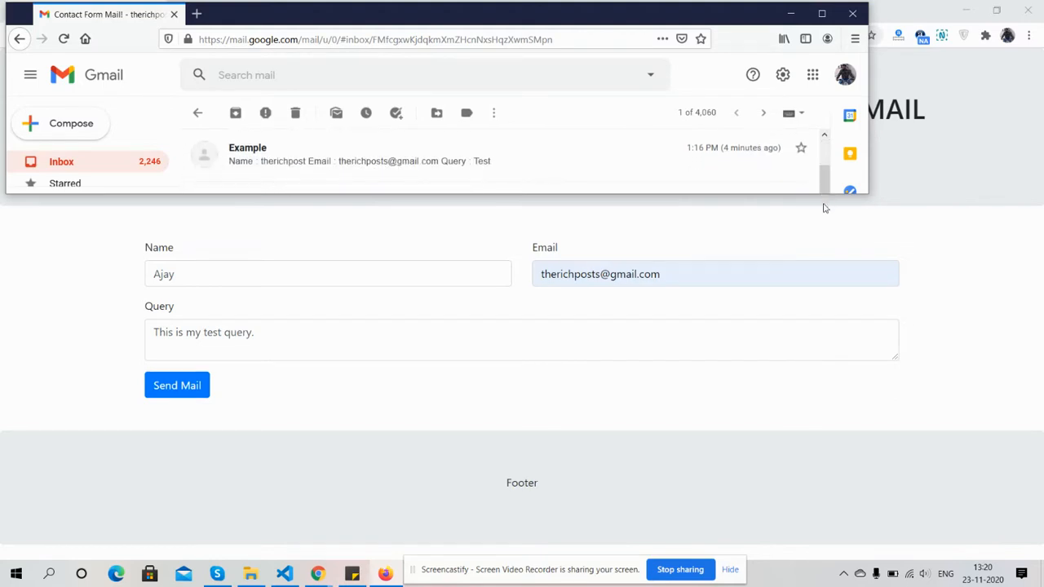
pyautogui.moveTo(264, 166)
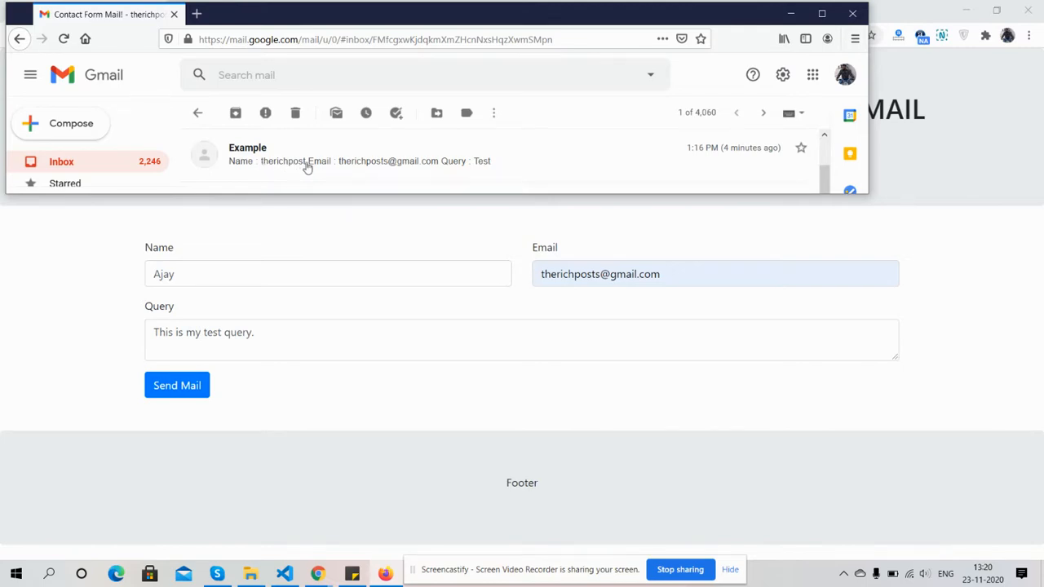
pyautogui.moveTo(447, 189)
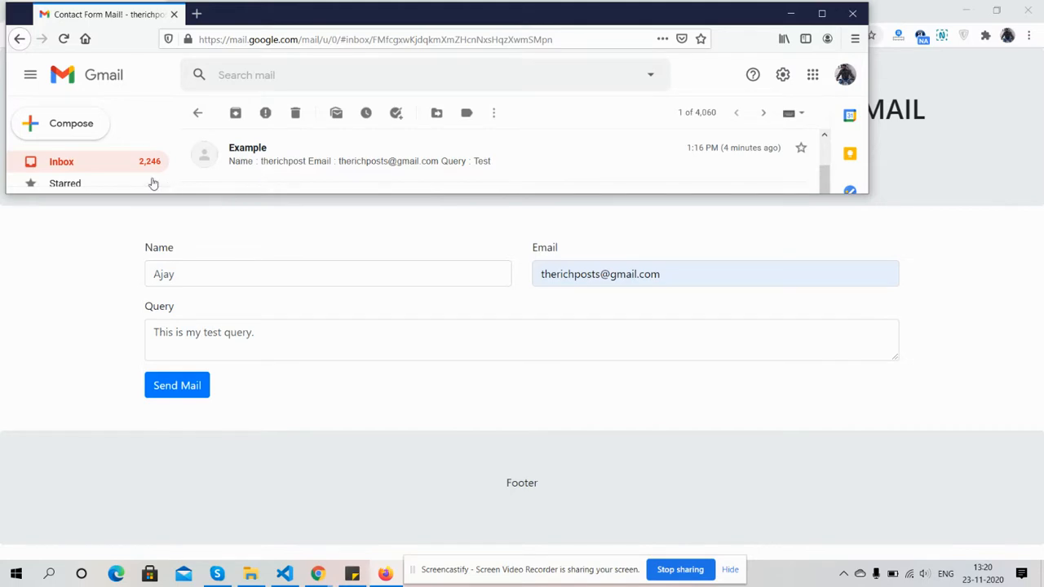
pyautogui.moveTo(188, 202)
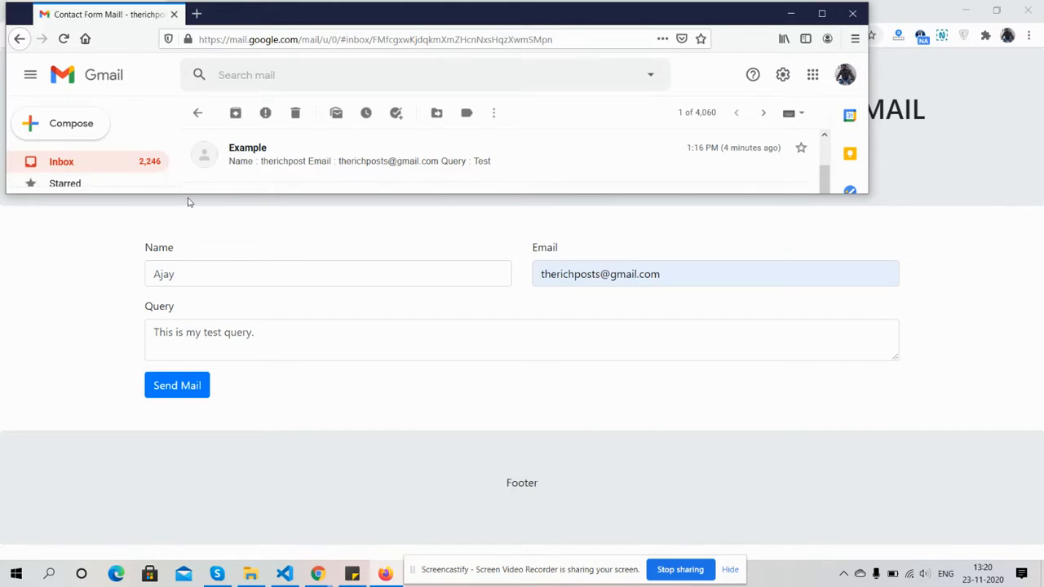
pyautogui.moveTo(194, 199)
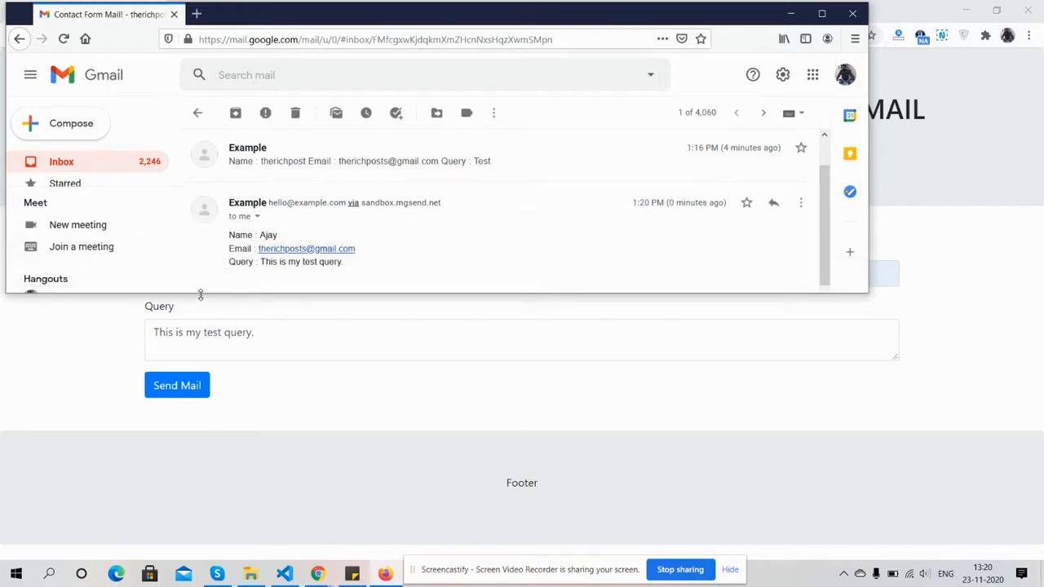
pyautogui.moveTo(281, 235)
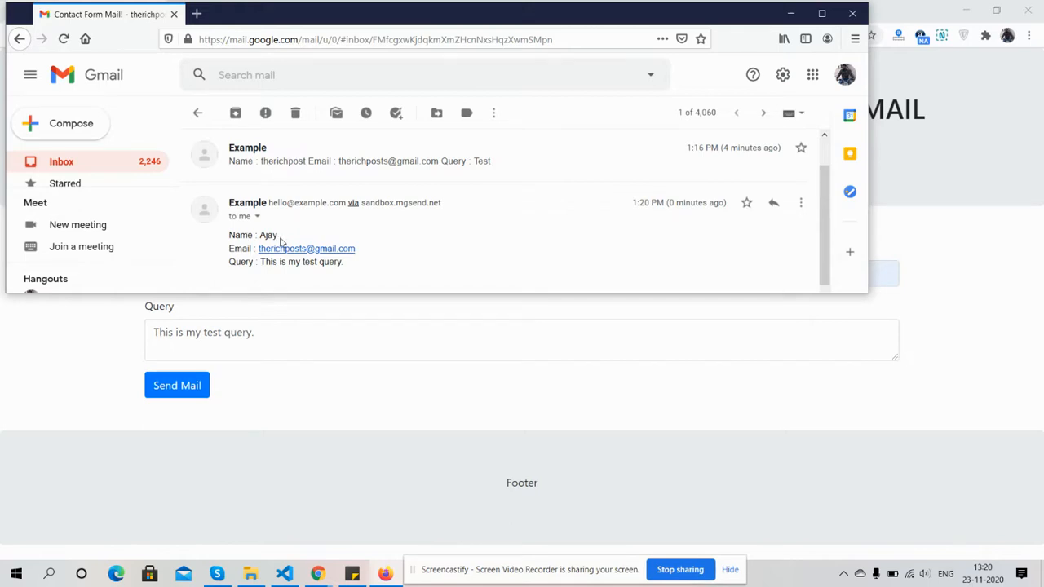
pyautogui.moveTo(303, 264)
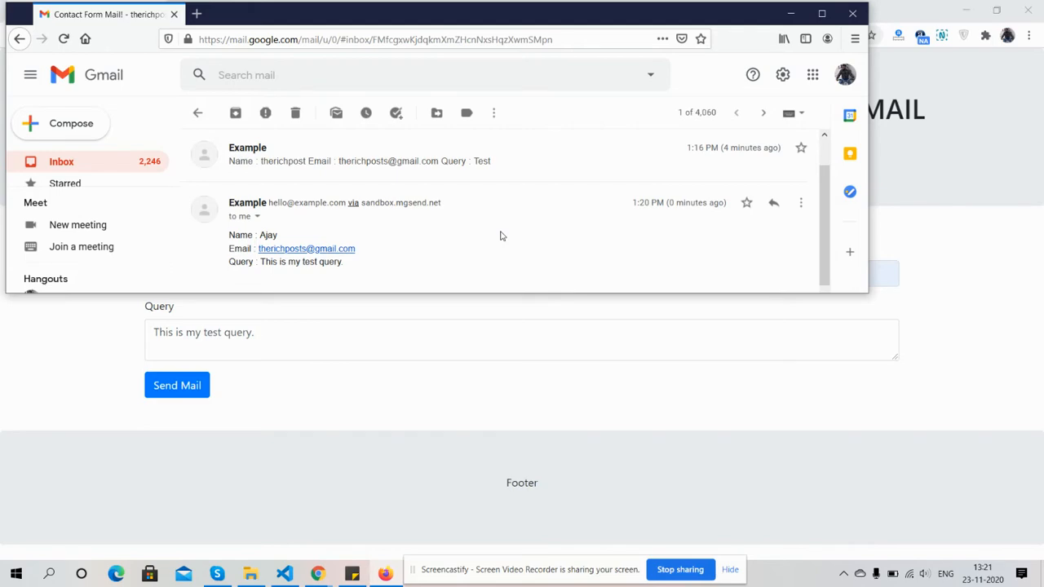
pyautogui.moveTo(558, 17)
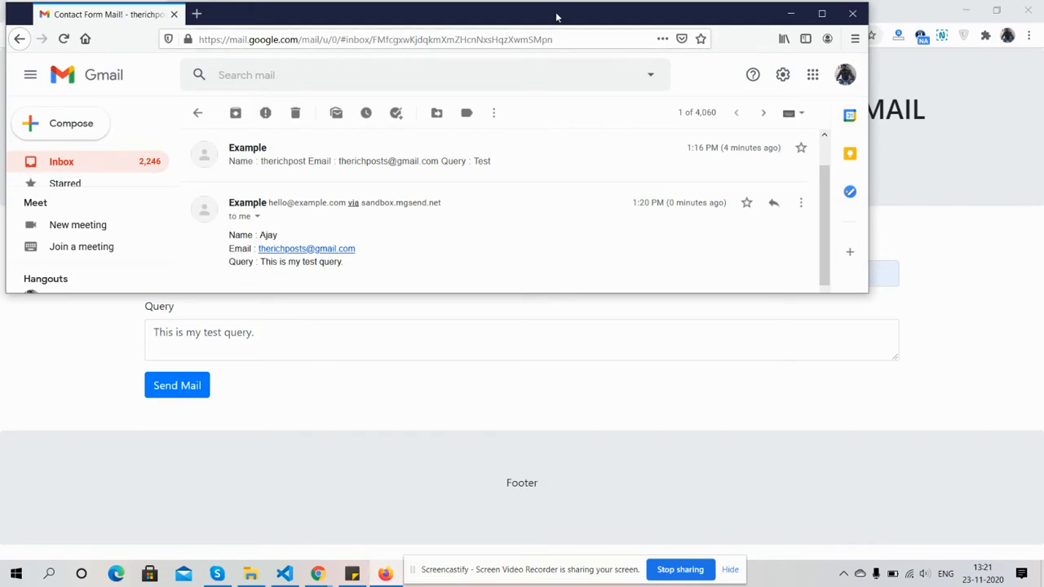